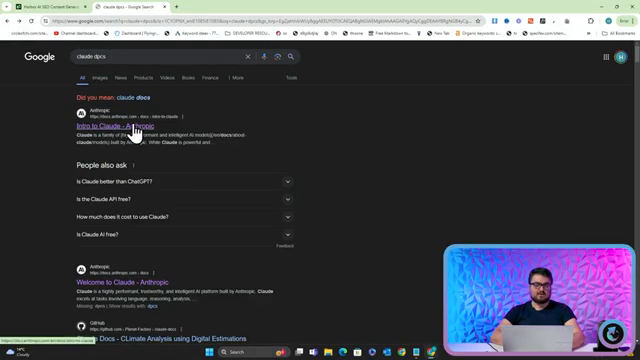
# Open Anthropic's Claude documentation from the Google search results.
pyautogui.click(100, 128)
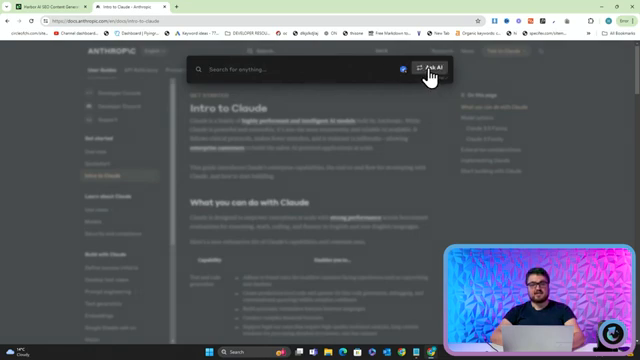
# Ask the docs AI assistant, then ChatGPT, to 'write me a python script t...' using Claude.
pyautogui.click(438, 70)
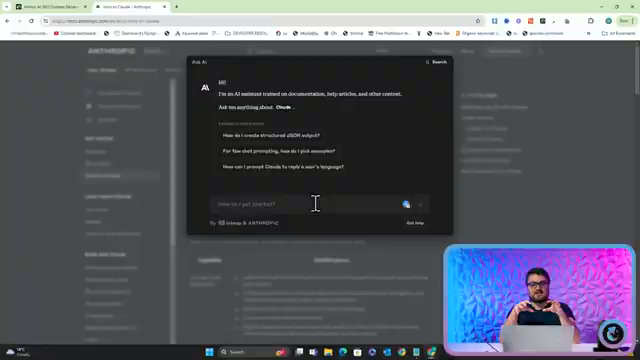
pyautogui.write('writ')
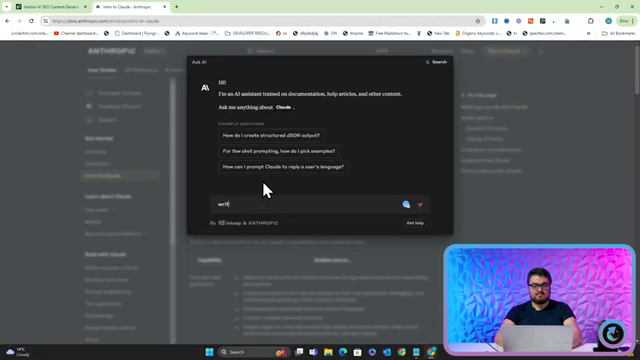
pyautogui.write('rite me a python script that uses claude')
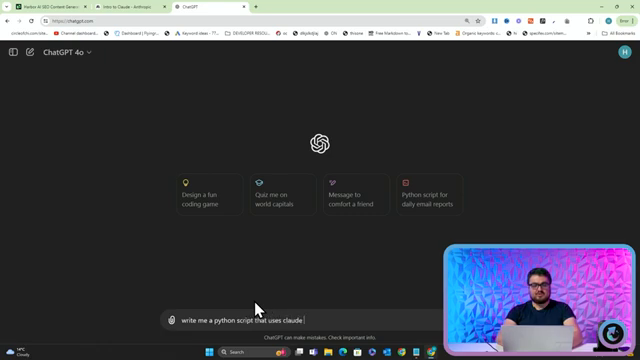
# Finish the prompt '...to create content from a csv of keywords' and read ChatGPT's script reply.
pyautogui.write('to create content')
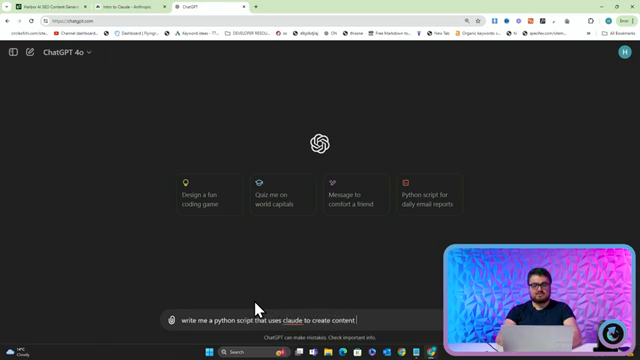
pyautogui.write('from a csv of keywo')
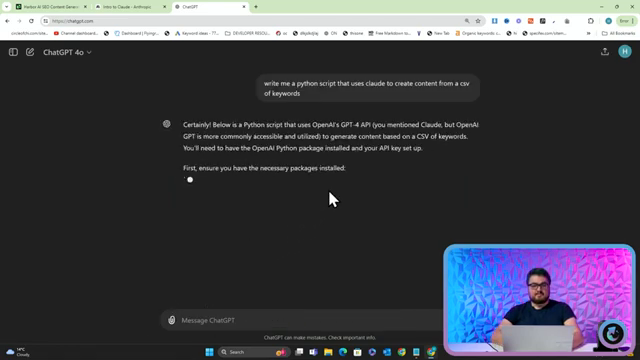
pyautogui.scroll(-3)
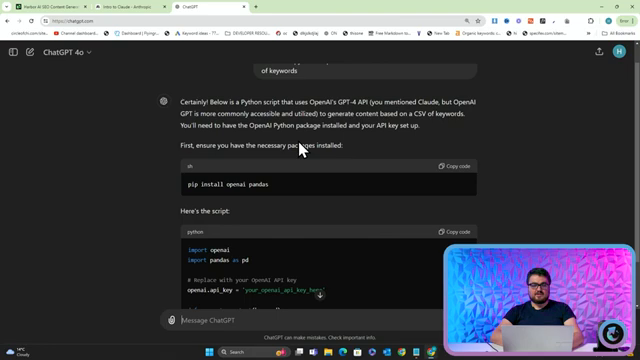
pyautogui.scroll(-3)
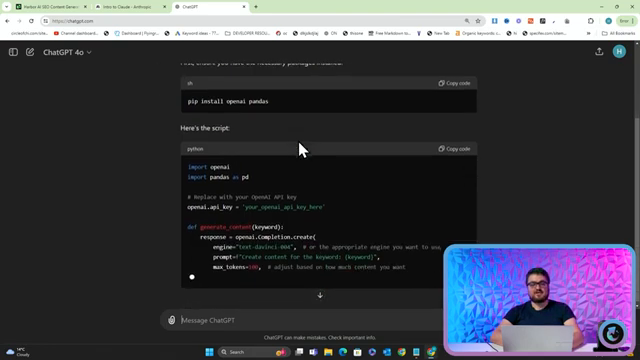
pyautogui.scroll(-3)
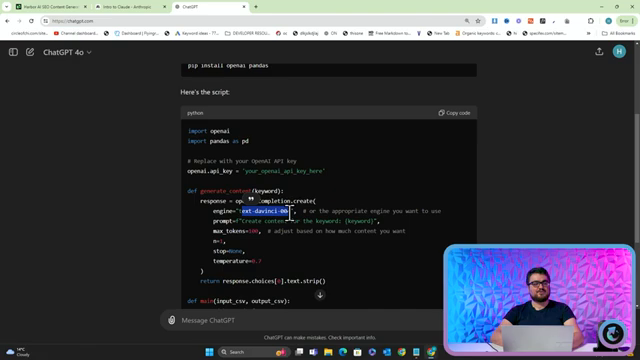
pyautogui.scroll(-3)
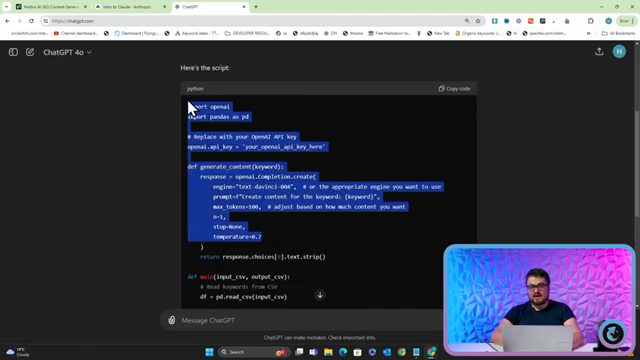
pyautogui.scroll(-3)
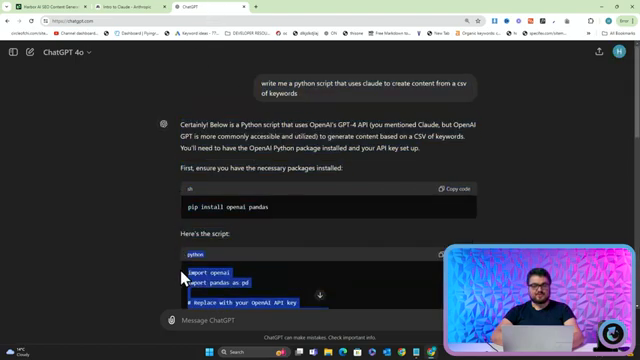
pyautogui.scroll(-3)
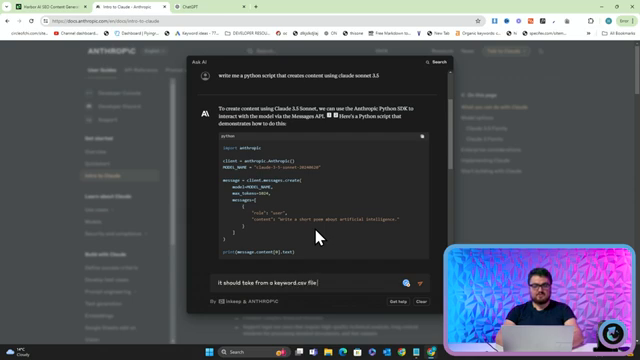
# Write a follow-up telling the assistant the CSV is 'to know what to write about'.
pyautogui.write('to know what to write ab')
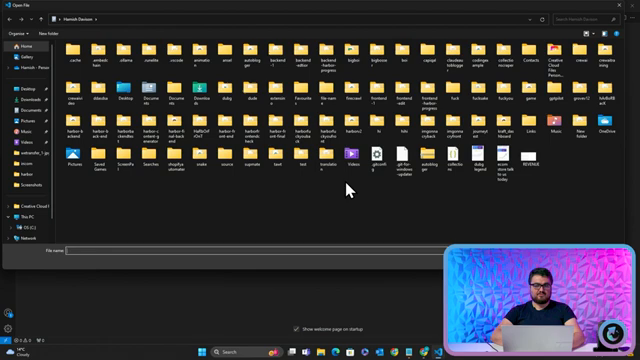
# Bring up the context menu in the projects folder in File Explorer.
pyautogui.rightClick(344, 184)
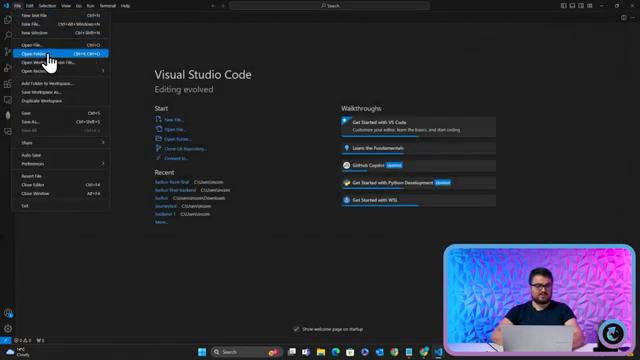
# Open the project folder in VS Code and add a new file to it.
pyautogui.click(36, 52)
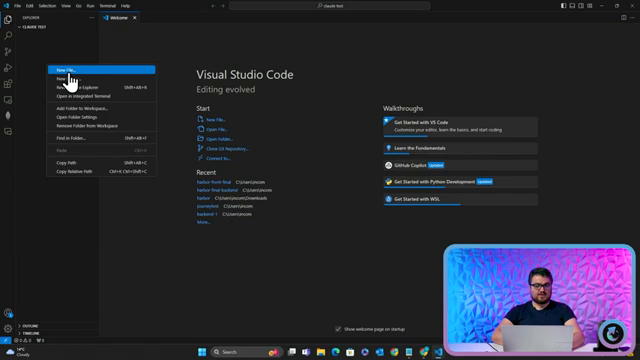
pyautogui.click(72, 48)
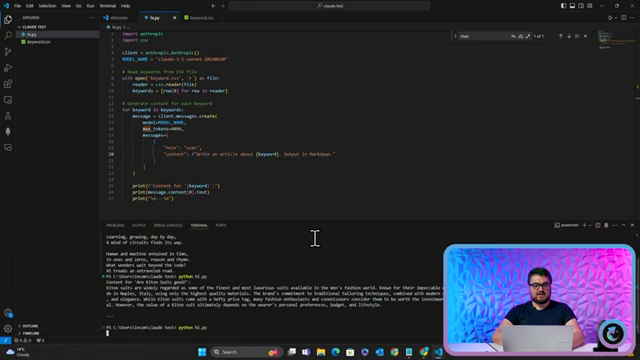
# Switch windows after running hi.py to see the generated article text.
pyautogui.press('alt+tab')
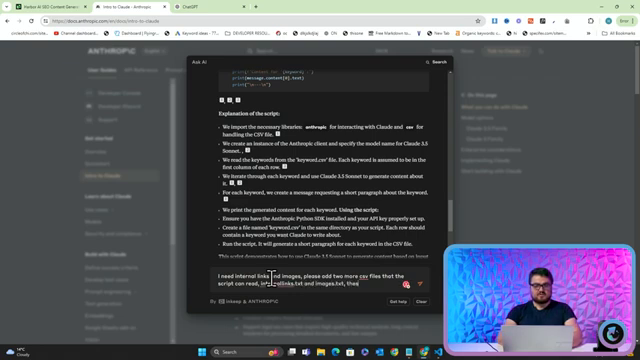
# Write a follow-up that the articles 'these will contain' internal links and images.
pyautogui.write('these will contain')
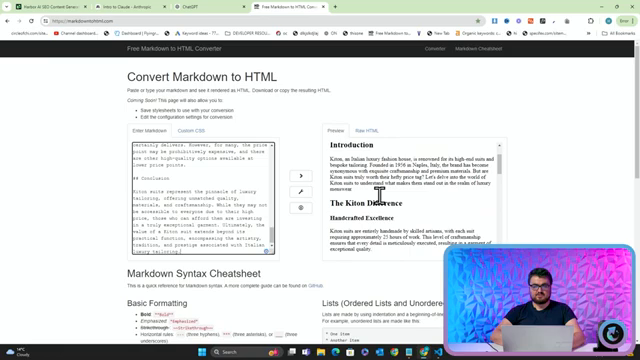
# Scroll through the rendered article preview in the Markdown-to-HTML converter.
pyautogui.scroll(-3)
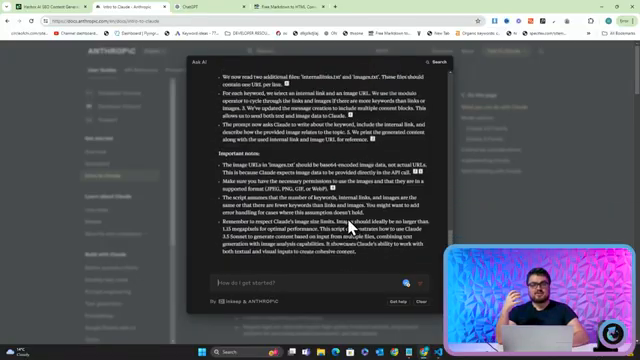
# Read the assistant's reply about images and links, then close the Ask AI panel.
pyautogui.scroll(-3)
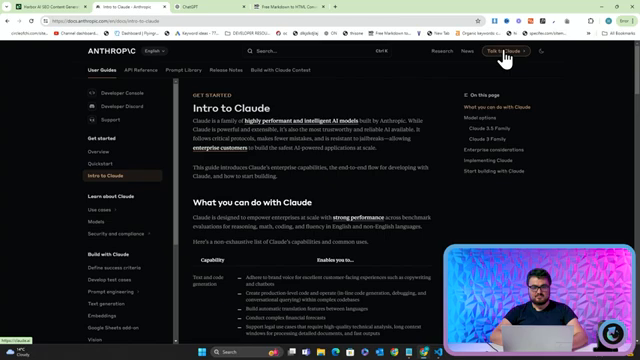
pyautogui.click(180, 8)
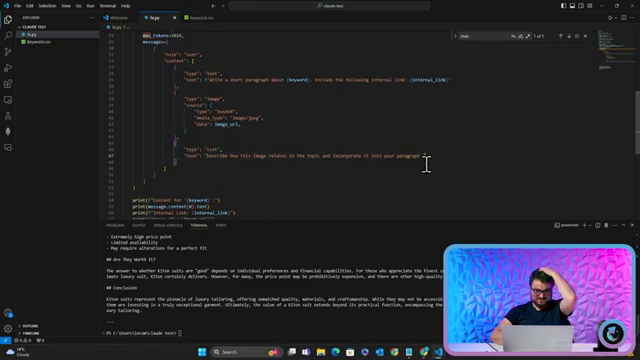
# Scroll through the generated article in the terminal output.
pyautogui.scroll(-3)
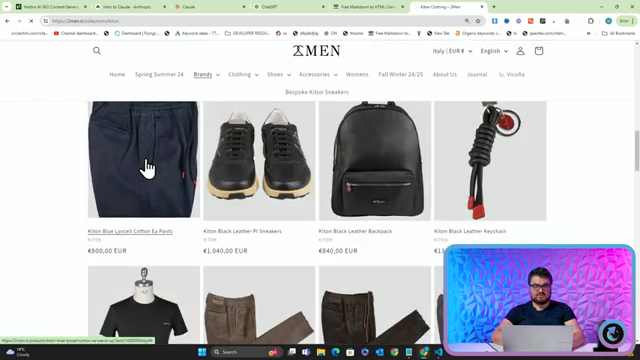
# Go to the dark trousers product page and bring up the photo's context menu to copy its address.
pyautogui.click(148, 164)
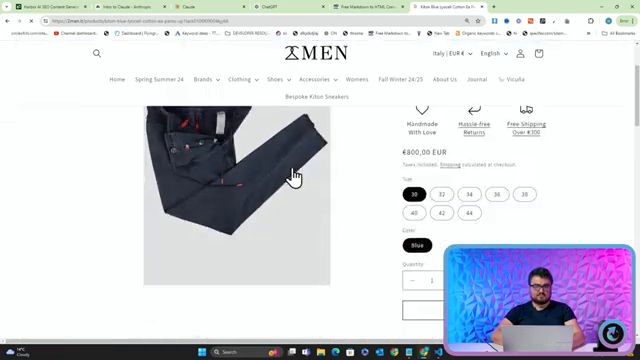
pyautogui.rightClick(290, 176)
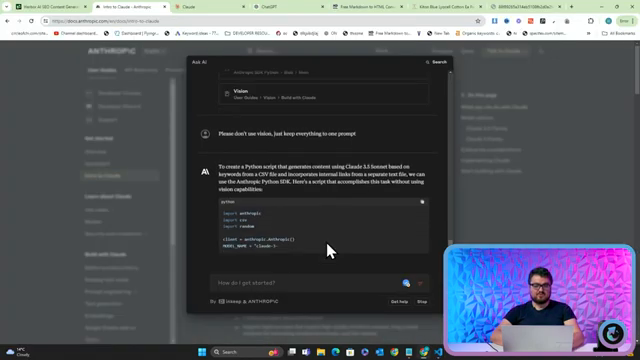
# Scroll through the assistant's one-prompt CSV-and-links script.
pyautogui.scroll(-3)
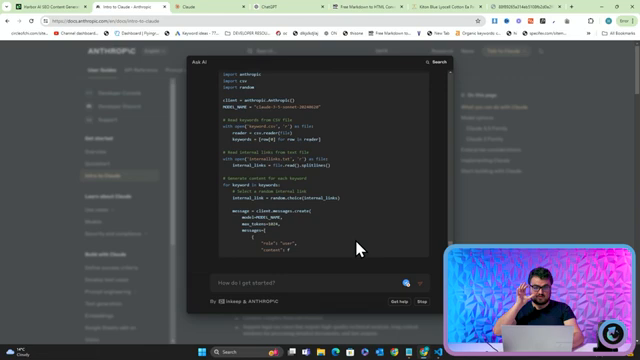
pyautogui.scroll(-3)
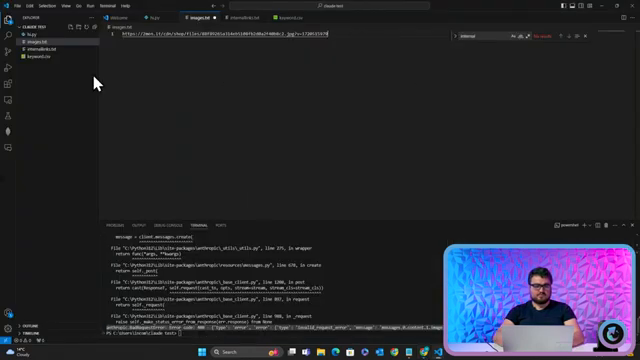
# Select hi.py in the Explorer to receive the new CSV-and-links script.
pyautogui.click(56, 56)
pyautogui.write('python fu.py')
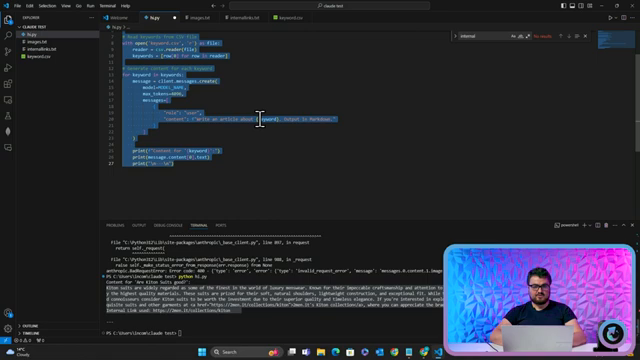
# Insert {internal_links} into the article f-string prompt next to the keyword.
pyautogui.scroll(-3)
pyautogui.write(' Include {')
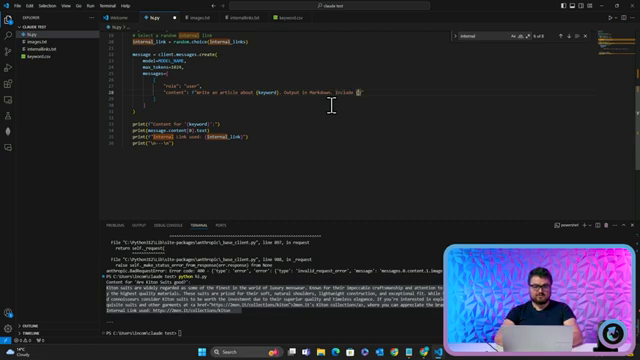
pyautogui.write('internal_links')
pyautogui.click(274, 330)
pyautogui.write('python hi.py')
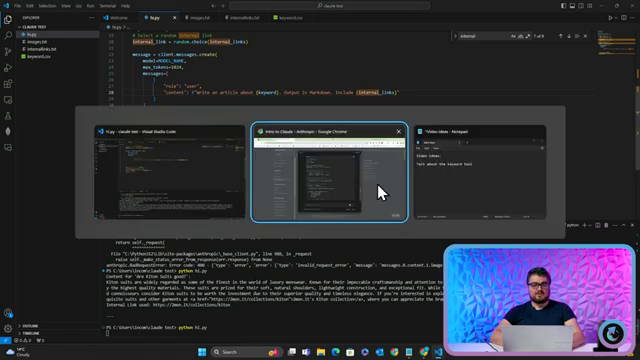
# Render the latest markdown output in the converter and scroll to its Conclusion.
pyautogui.press('Escape')
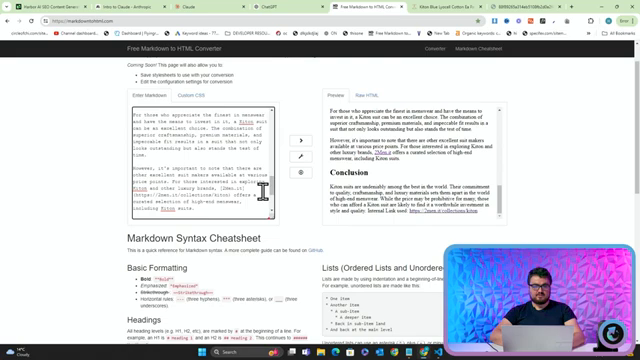
pyautogui.scroll(-3)
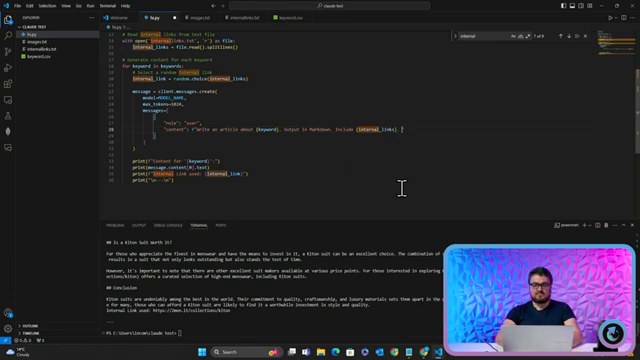
# Add 'Please include a key takeaways table' to the prompt and rerun python hi.py.
pyautogui.write('Please include a key t')
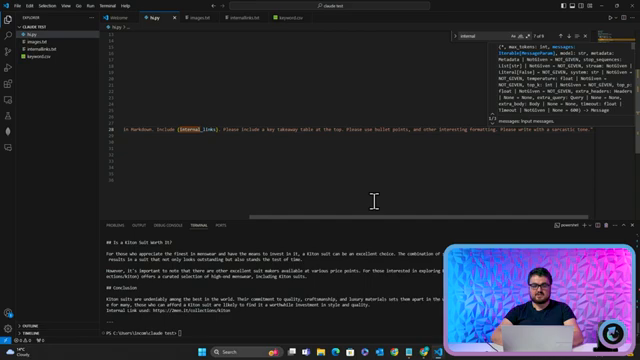
pyautogui.write('python hi.py')
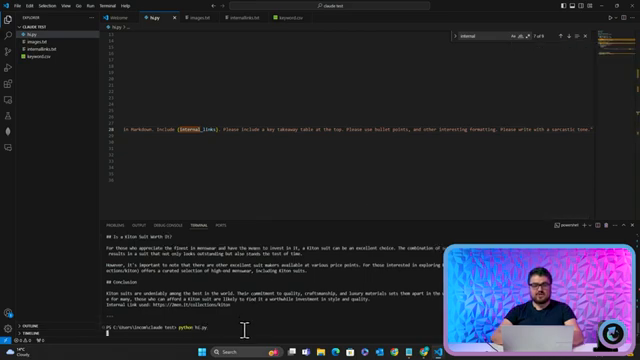